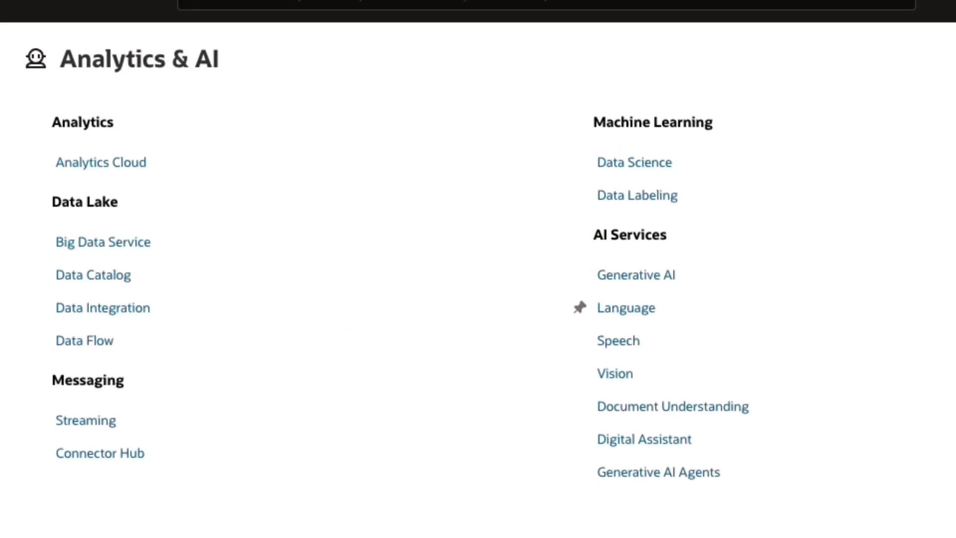
- Open Document Understanding and its text extraction demo on the handwritten note
click(672, 406)
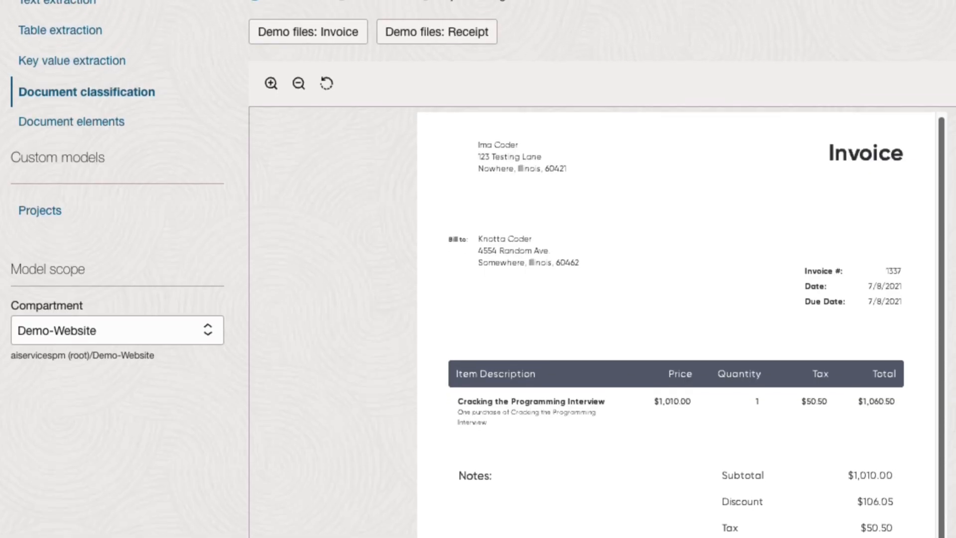
click(40, 147)
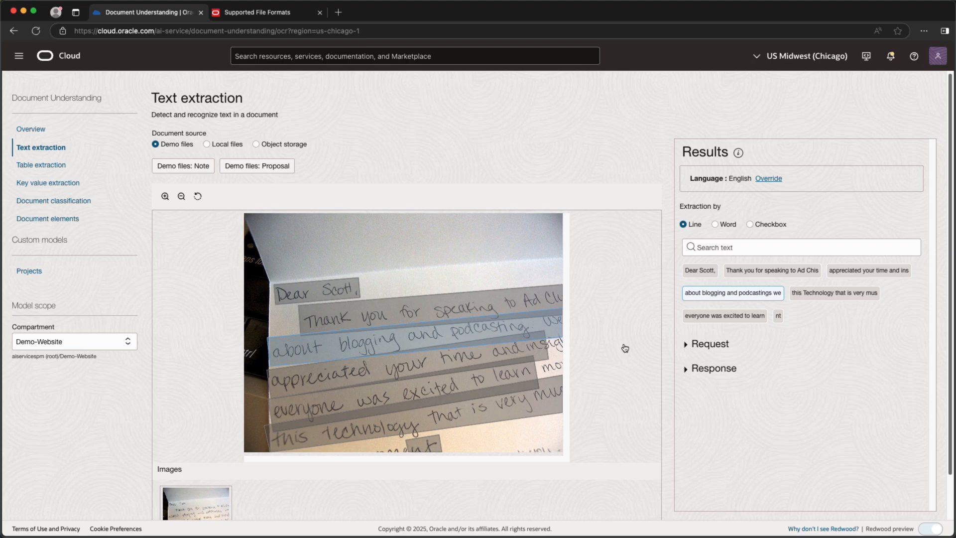
- Return to the Document Understanding overview listing text, table and key value extraction features
click(257, 166)
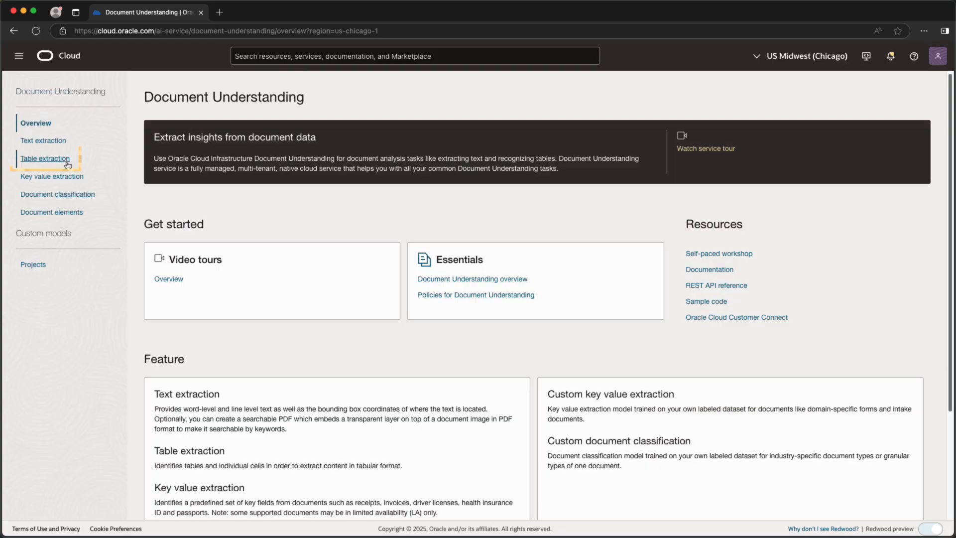
click(45, 158)
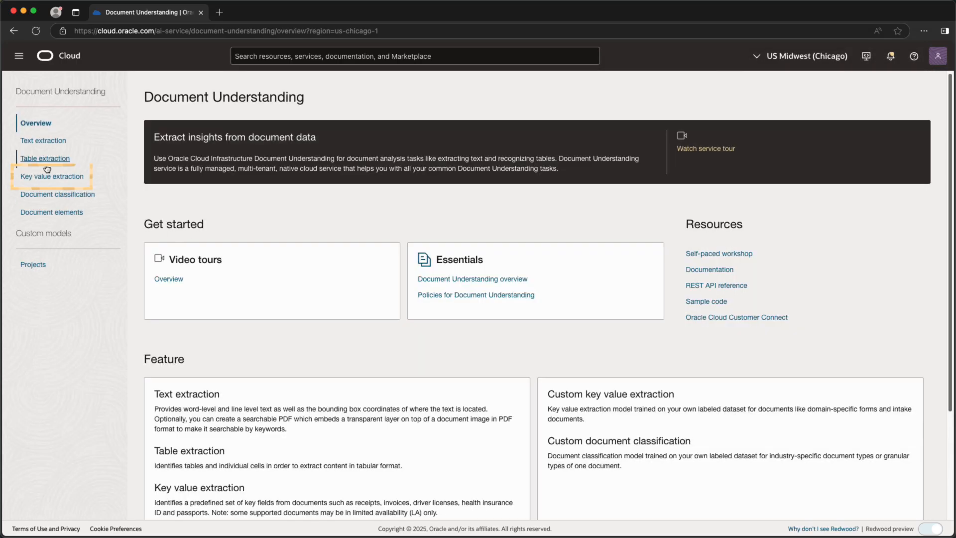
- View key value extraction on the demo invoice, highlighting InvoiceDate and scrolling to the two line items
click(51, 177)
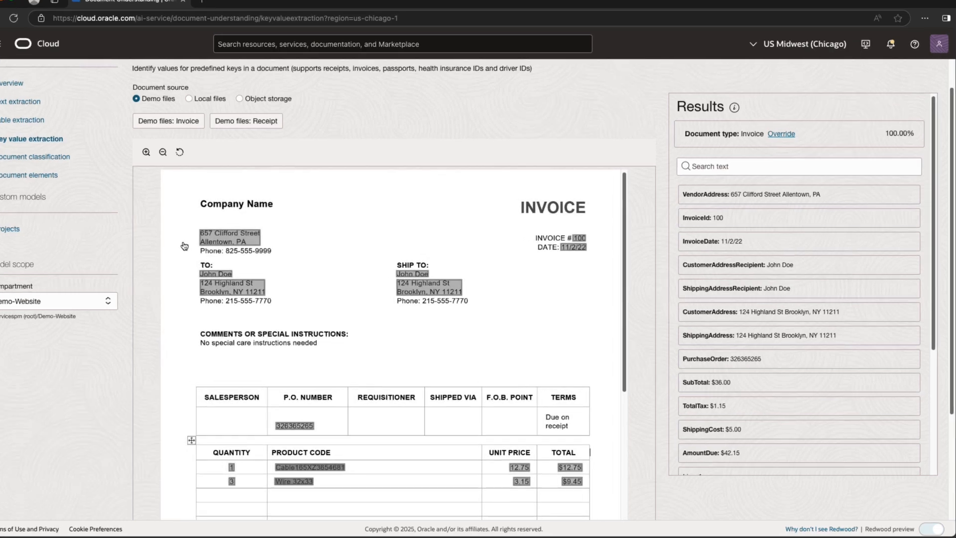
scroll(down, 3)
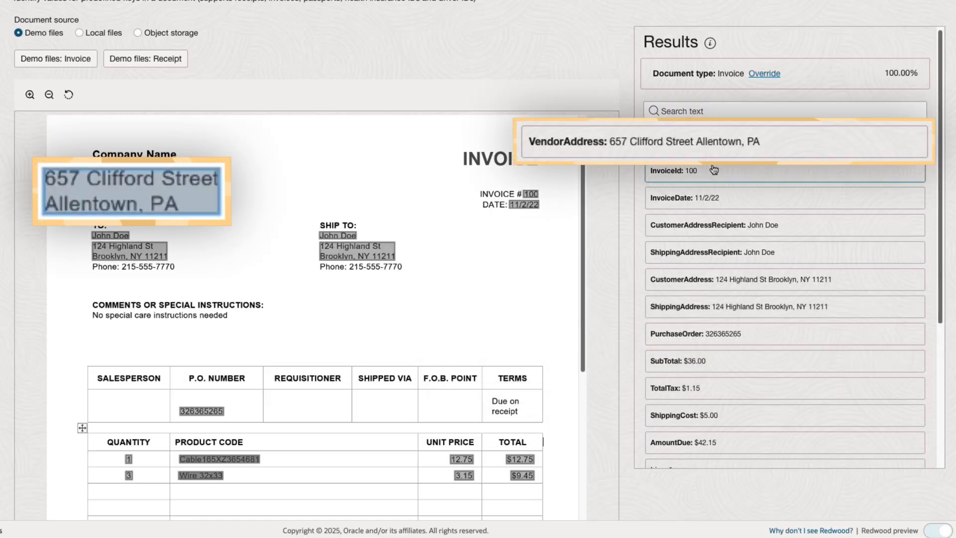
click(690, 171)
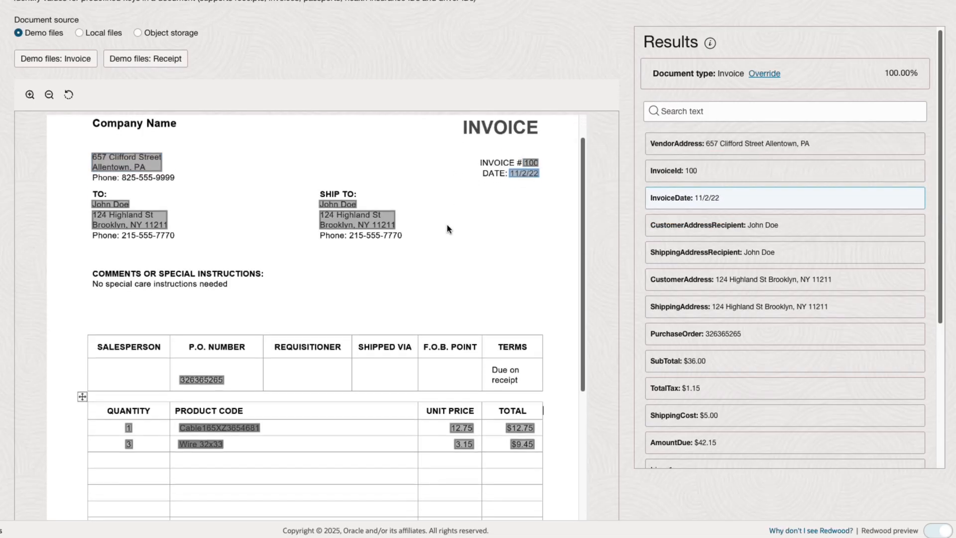
scroll(down, 3)
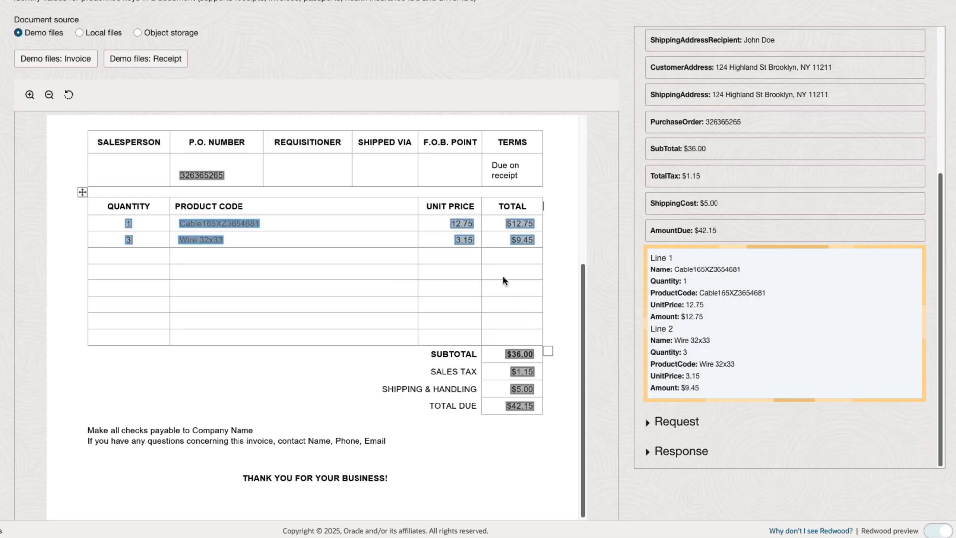
mouse_move(616, 276)
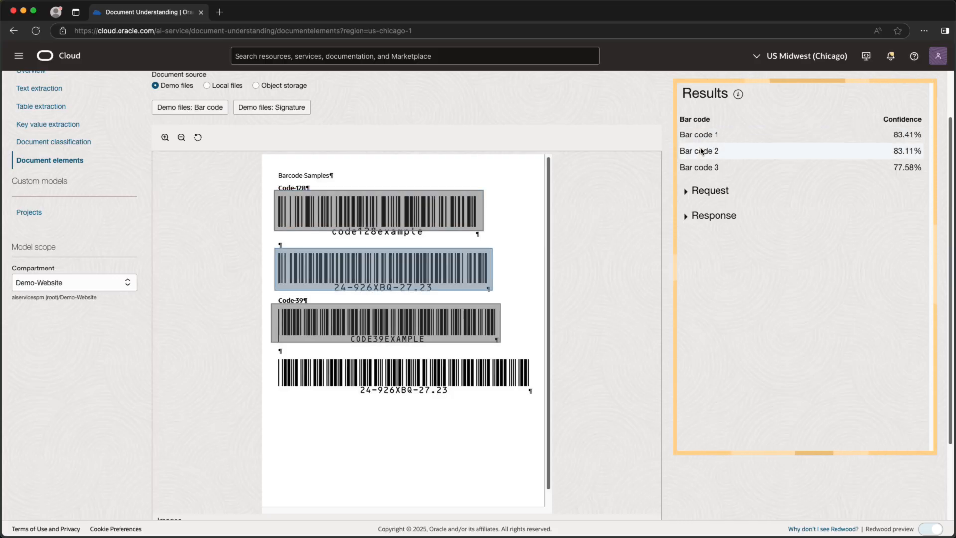
- Locate Bar code 3 among the three detected bar codes on the document elements demo page
click(698, 167)
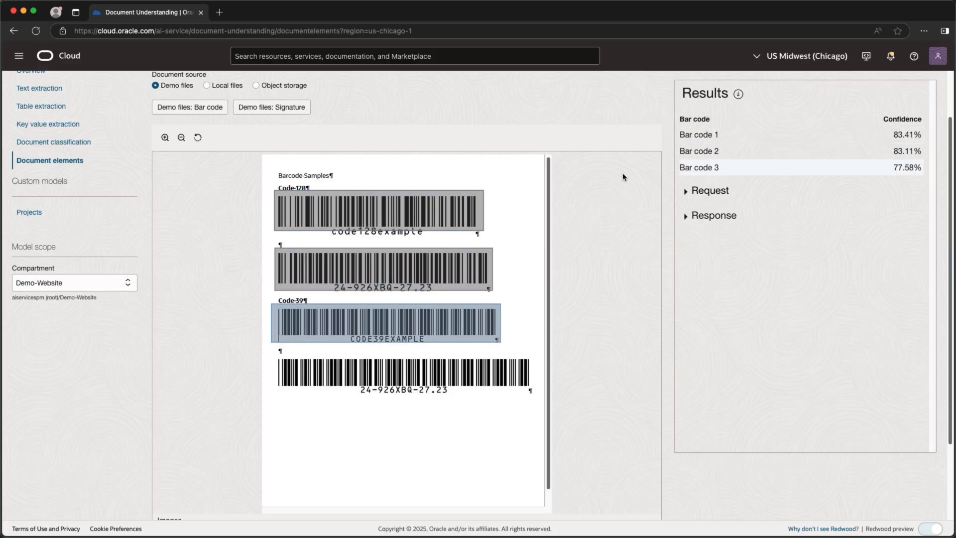
- Classify the demo invoice and receipt, then go to the custom model Projects list
click(53, 142)
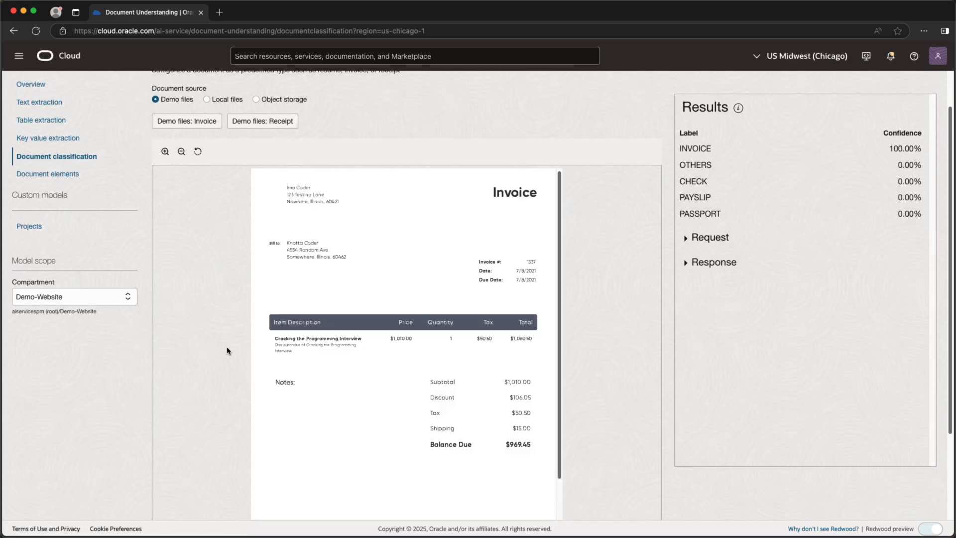
mouse_move(756, 222)
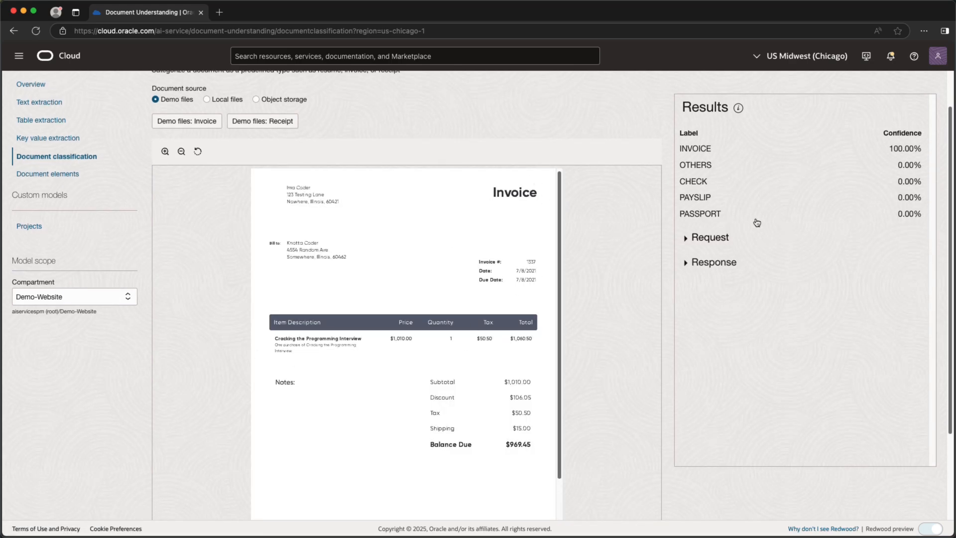
mouse_move(637, 222)
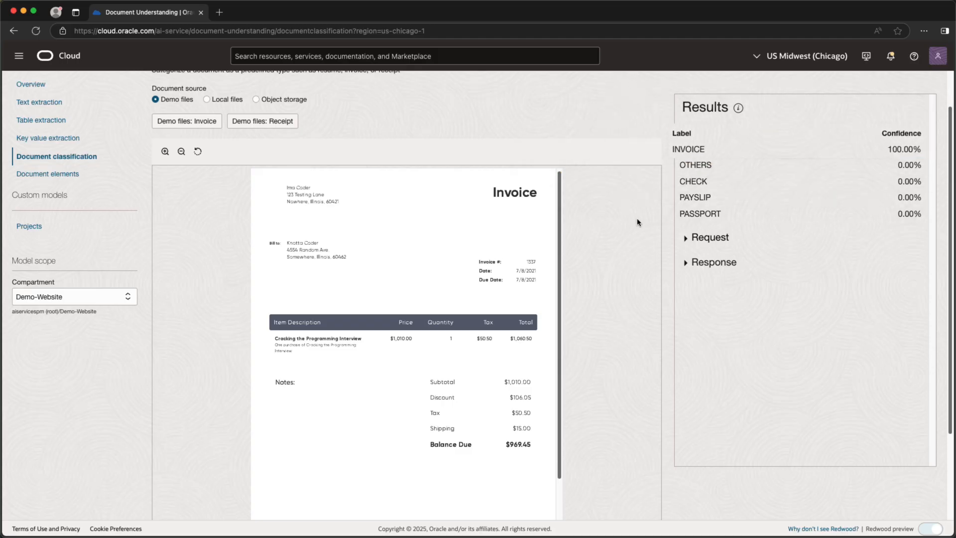
click(262, 121)
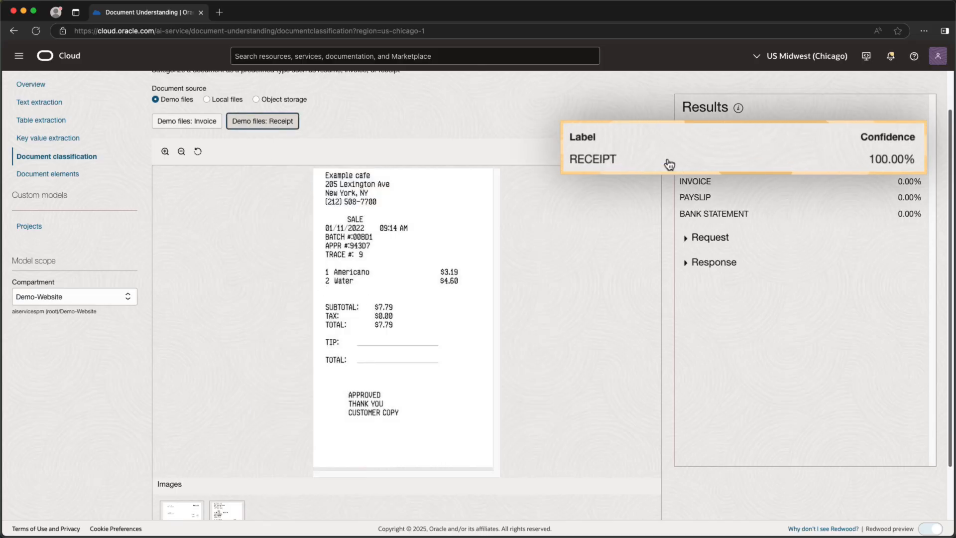
click(29, 226)
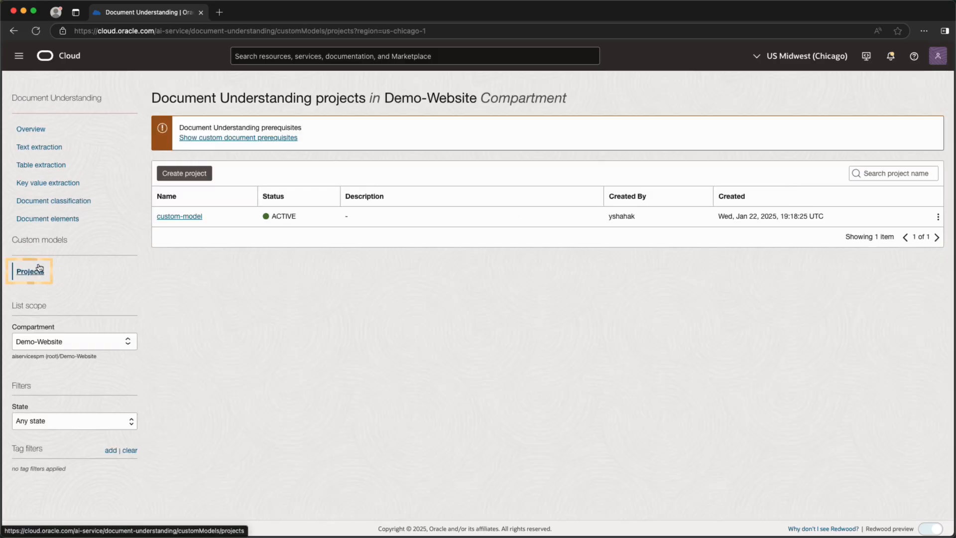
- From the custom-model project, start a Key value extraction model and a new Documents dataset with Key Value annotation
click(179, 216)
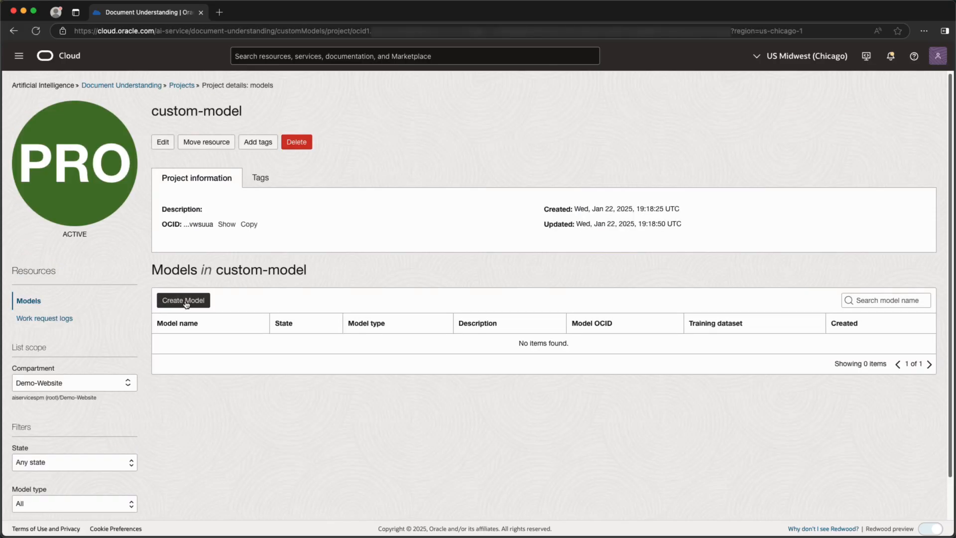
click(183, 301)
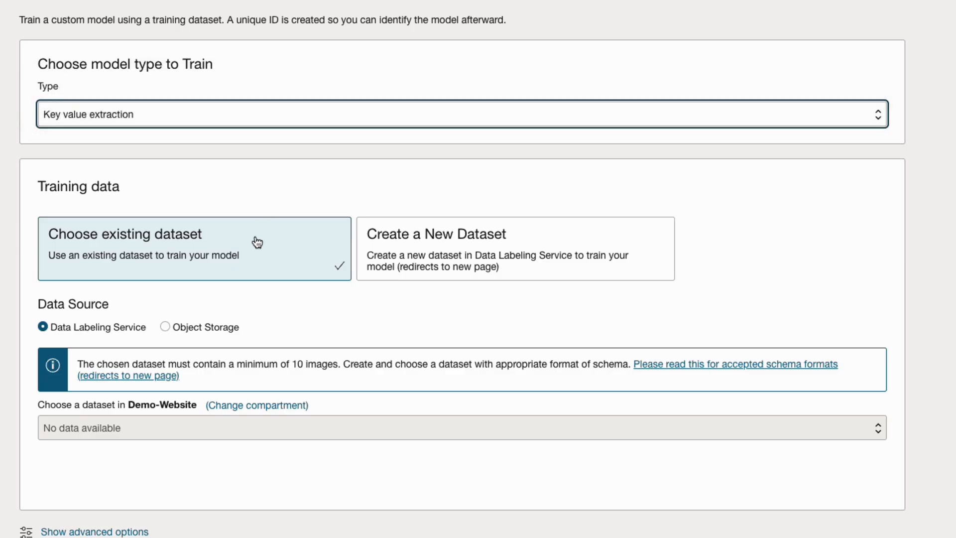
mouse_move(68, 344)
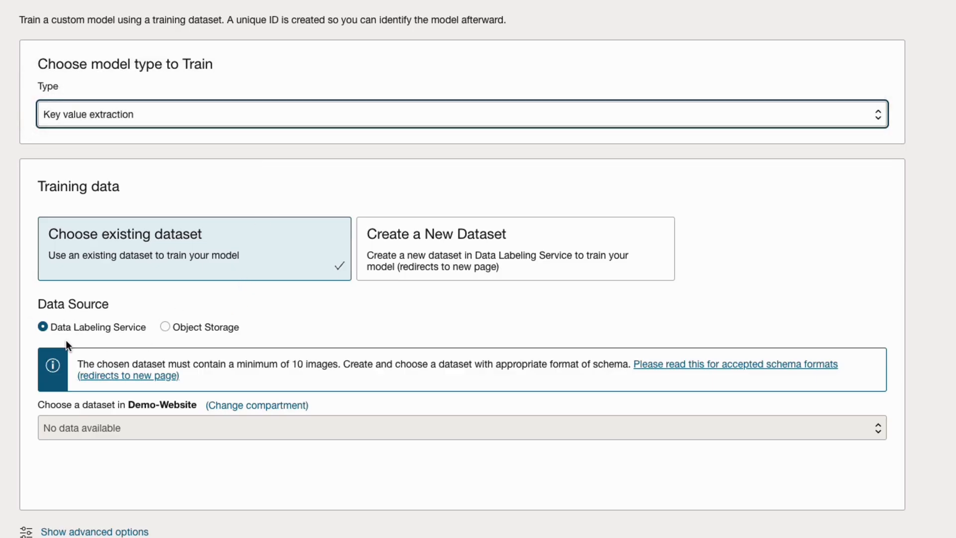
click(164, 327)
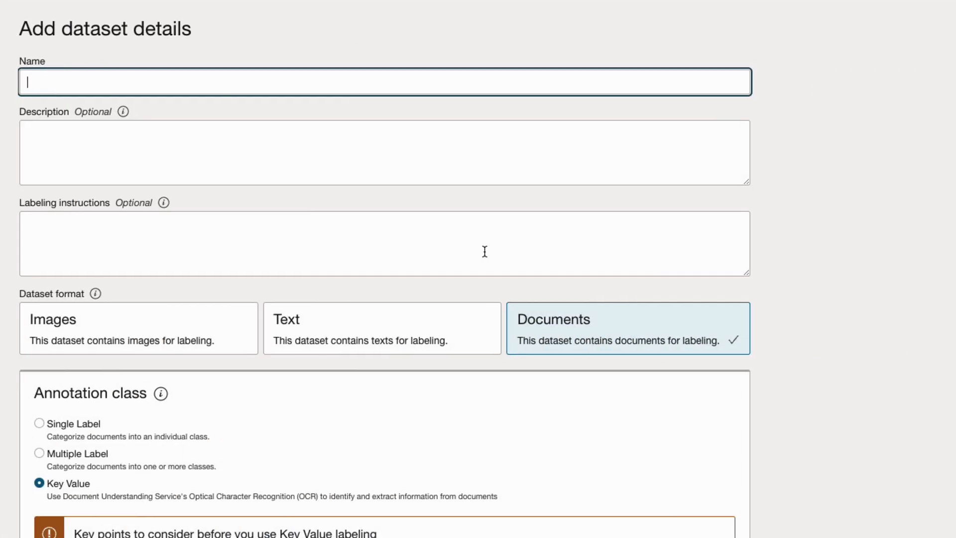
scroll(down, 3)
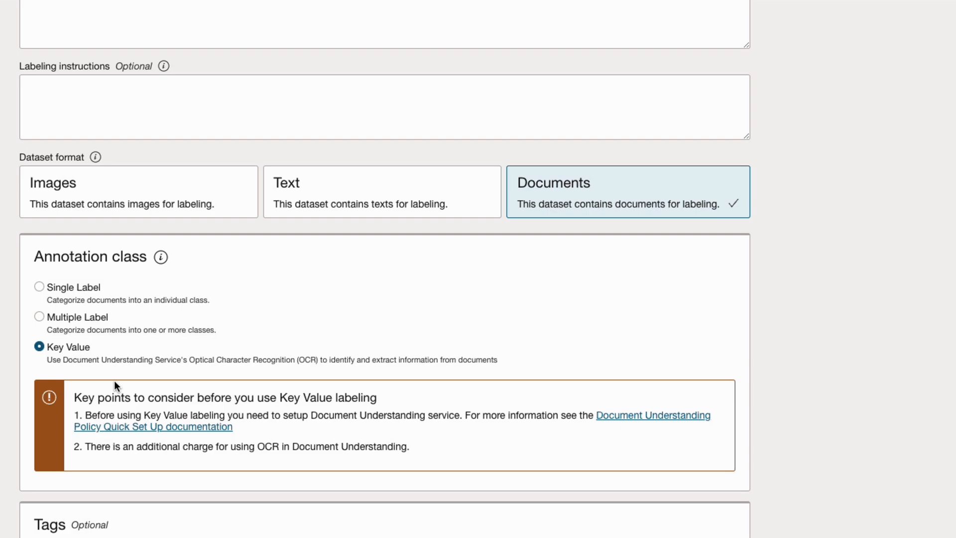